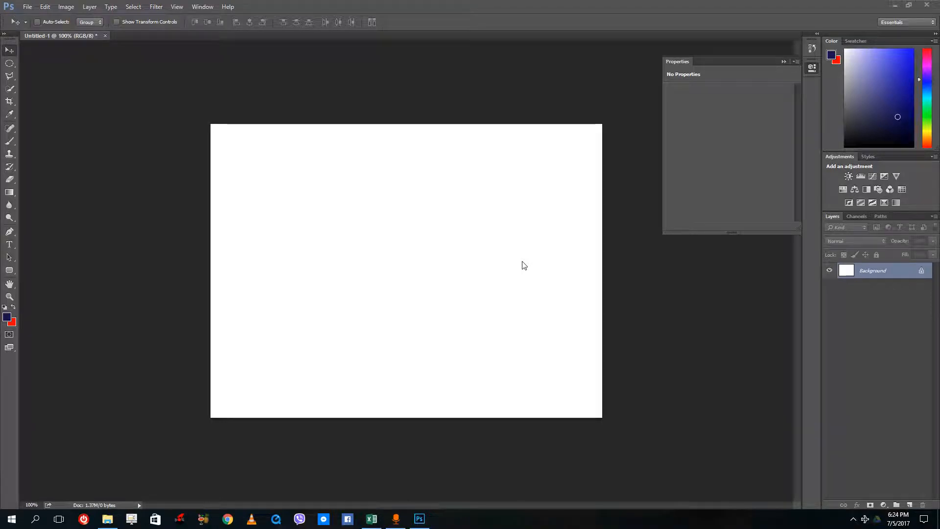
mouse_move(421, 276)
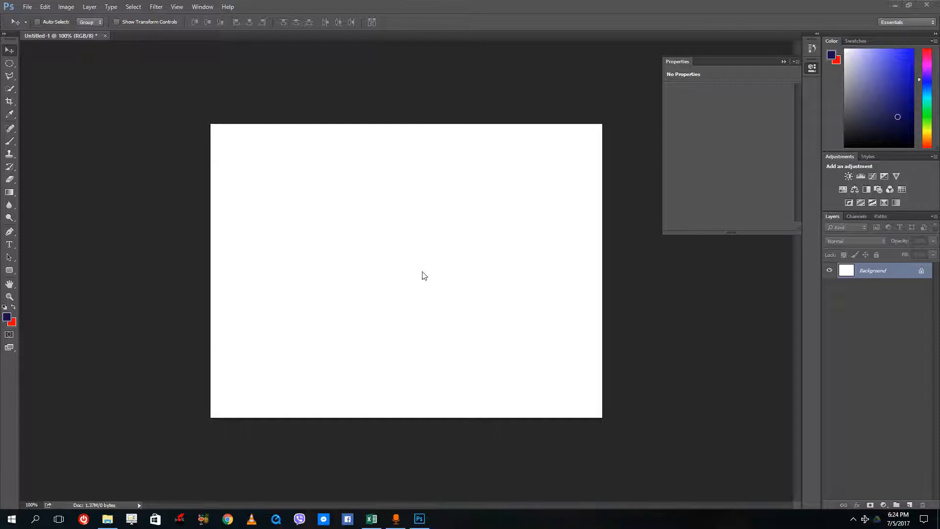
mouse_move(349, 204)
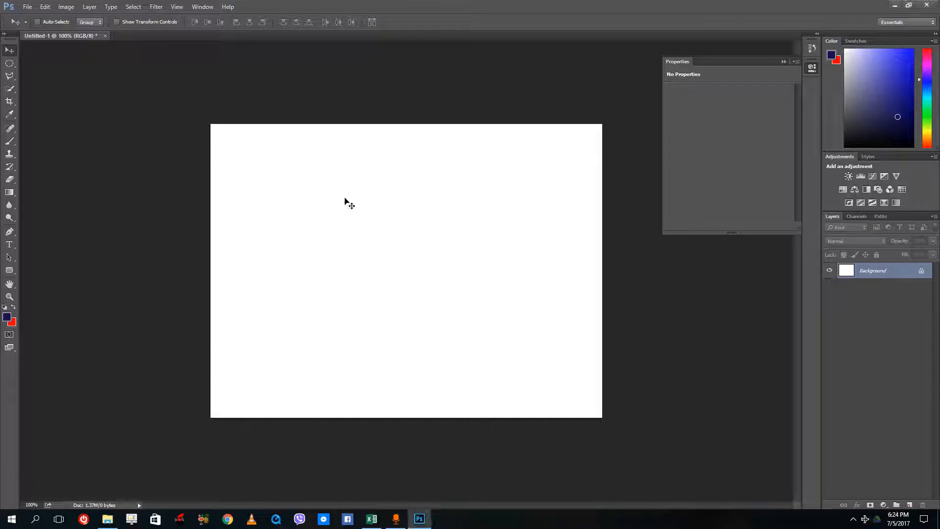
mouse_move(321, 204)
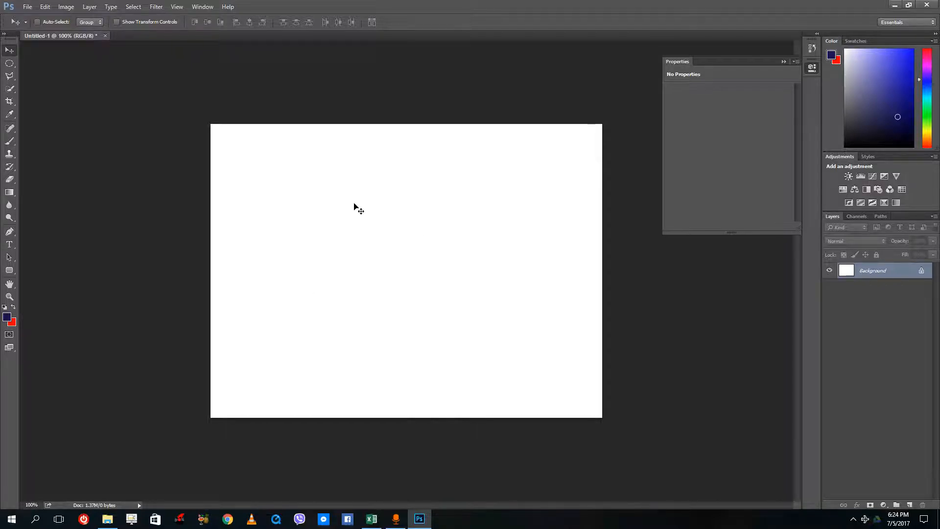
mouse_move(64, 132)
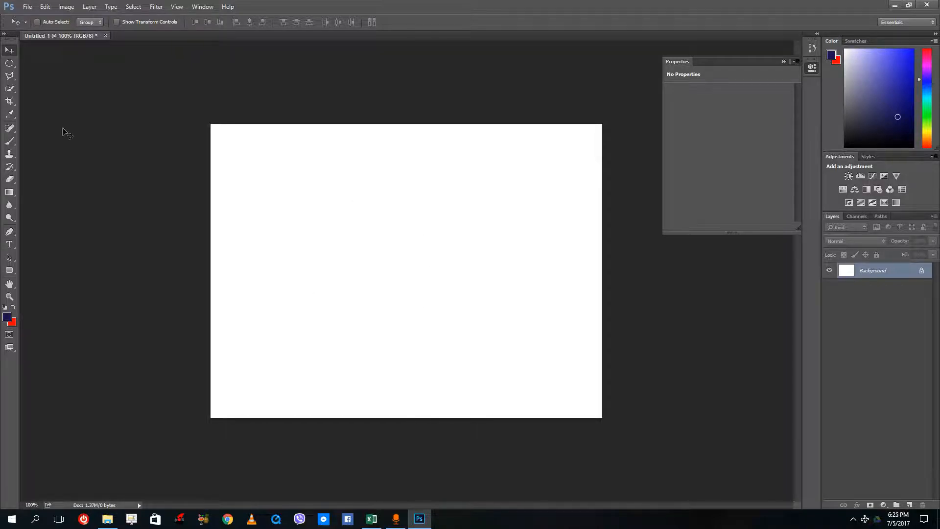
Step: Switch to the Elliptical Marquee Tool and drag a test ellipse in the upper left
click(10, 63)
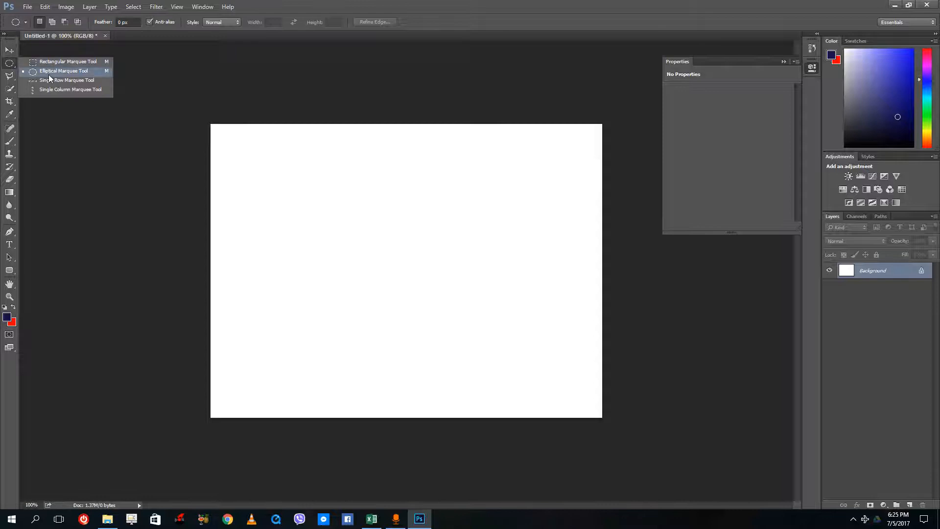
click(64, 70)
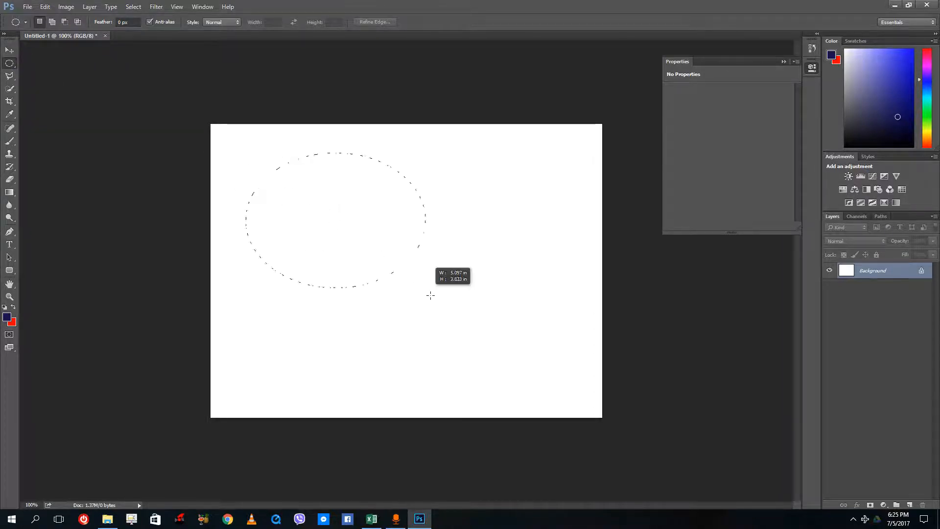
drag(430, 295, 577, 147)
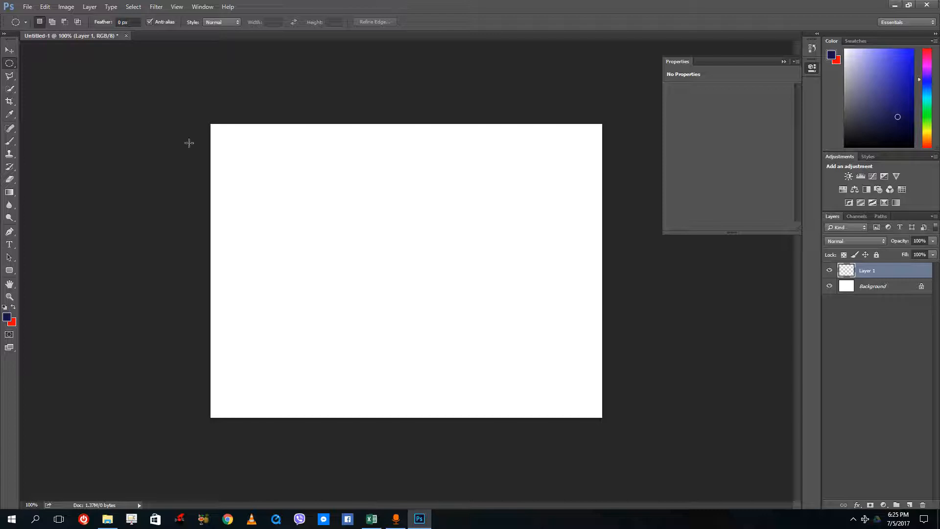
Step: Build a combined selection from overlapping ellipses, then clear its red fill leaving Layer 1 empty
click(9, 77)
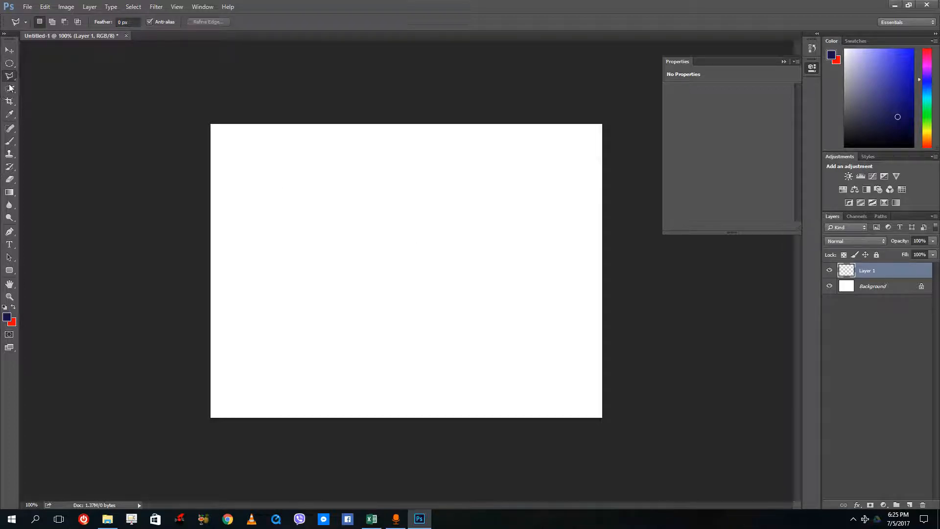
click(10, 101)
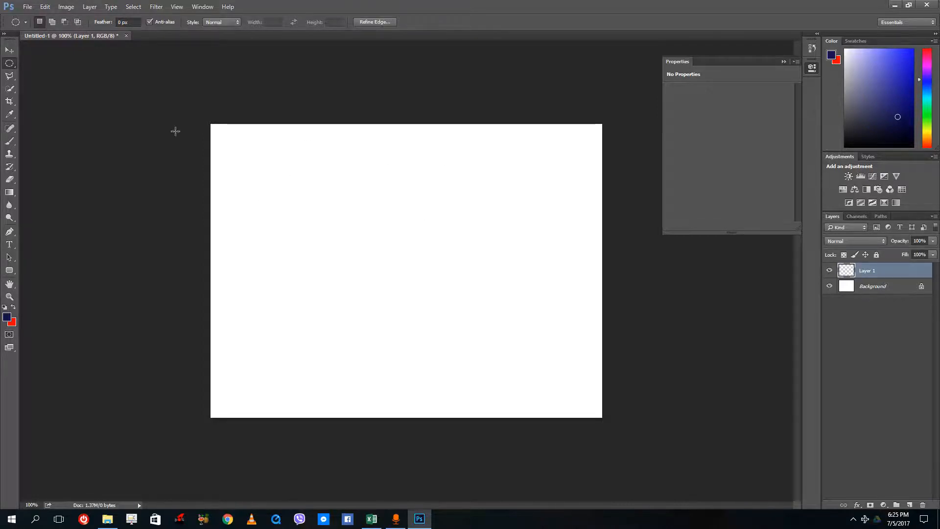
drag(359, 175, 489, 212)
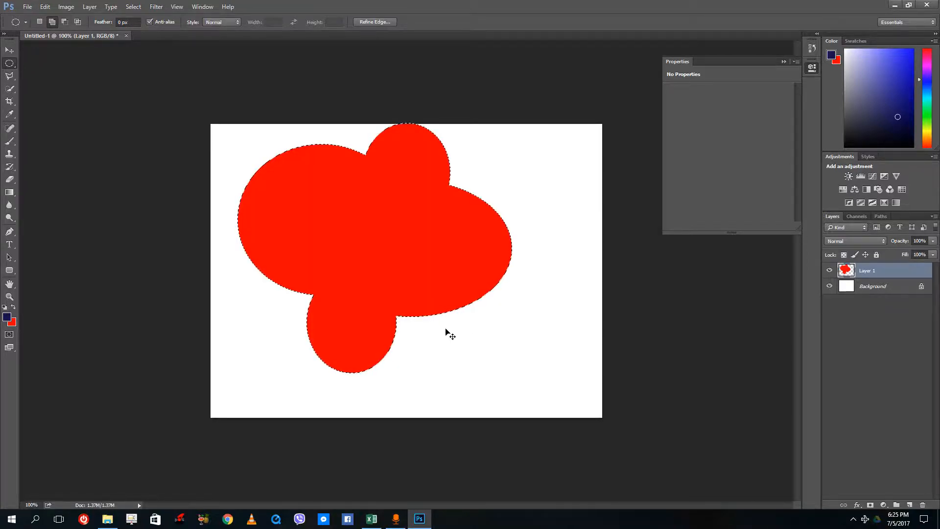
key(Delete)
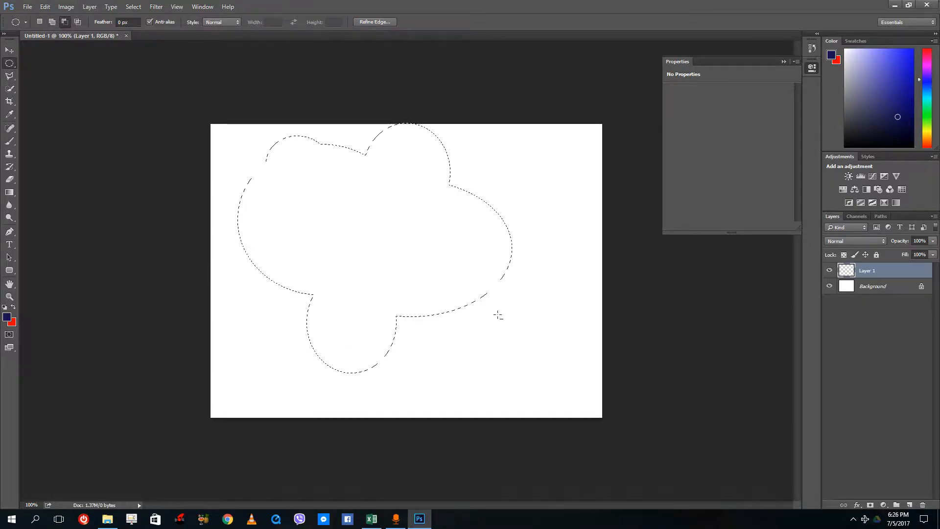
Step: Subtract circular bites from the selection and fill the scalloped shape with red
drag(498, 315, 384, 228)
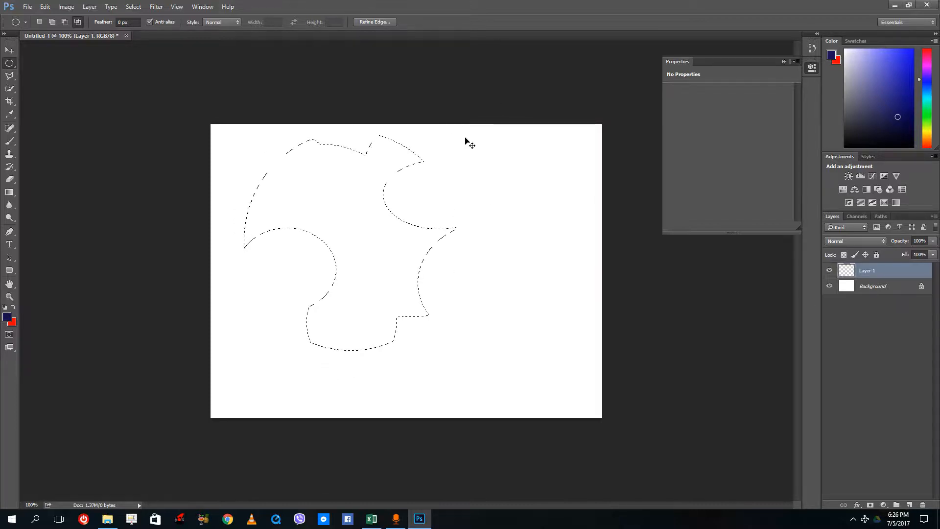
key(alt+BackSpace)
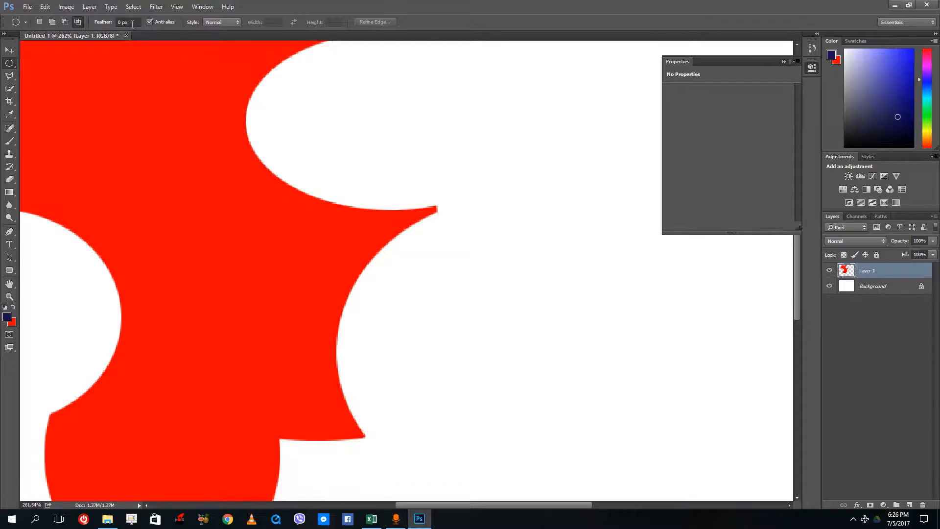
Step: Draw a 5 px feathered red ellipse right of the shape, then set Feather to 20
click(128, 22)
text(5)
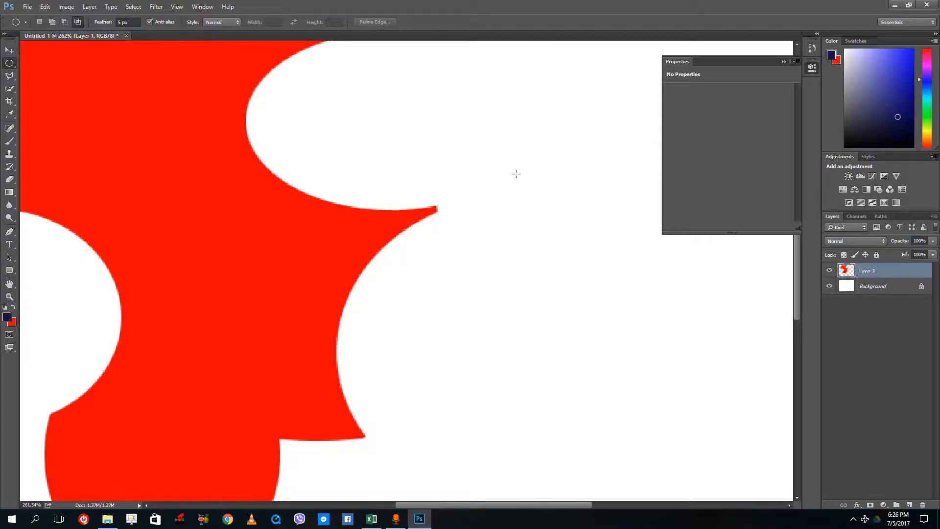
drag(446, 266, 644, 399)
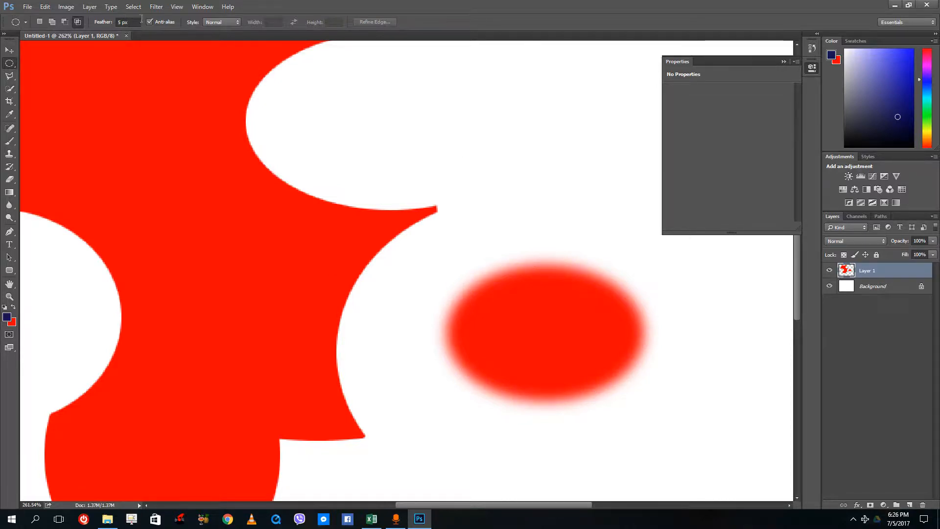
mouse_move(130, 22)
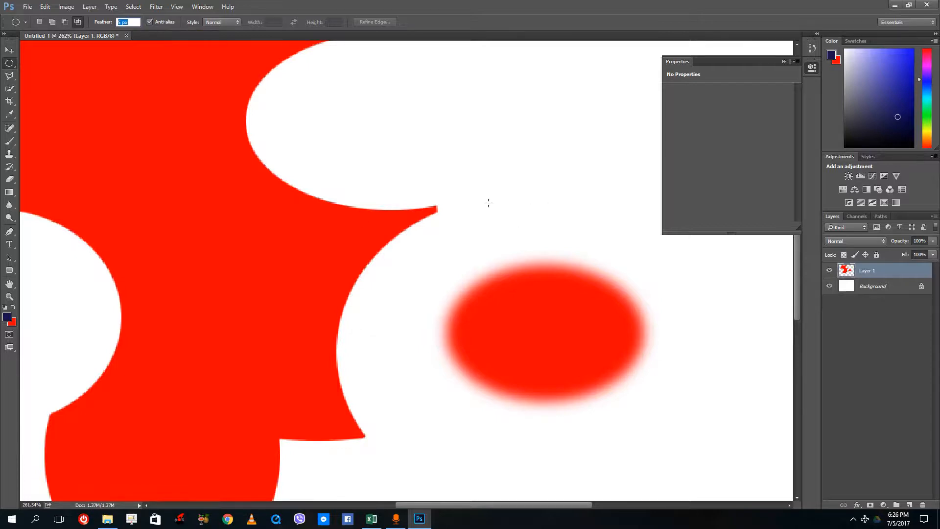
mouse_move(356, 114)
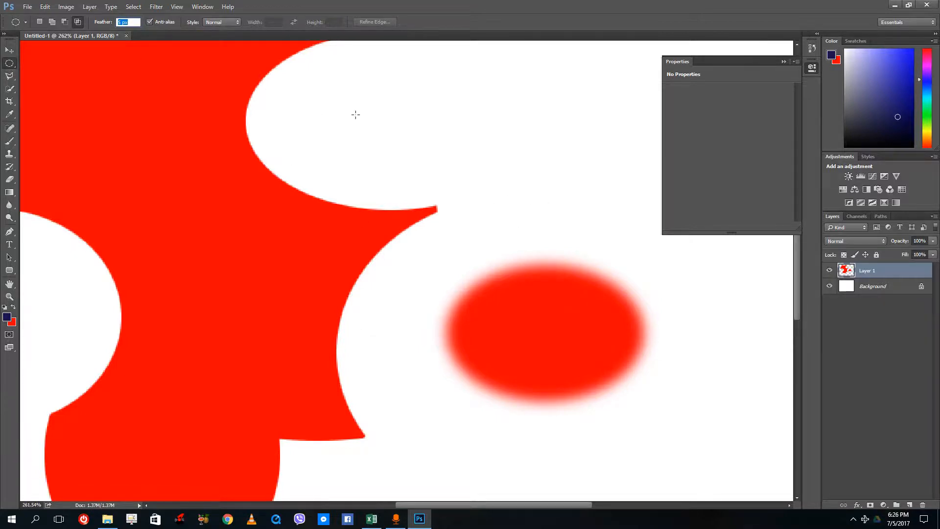
text(20)
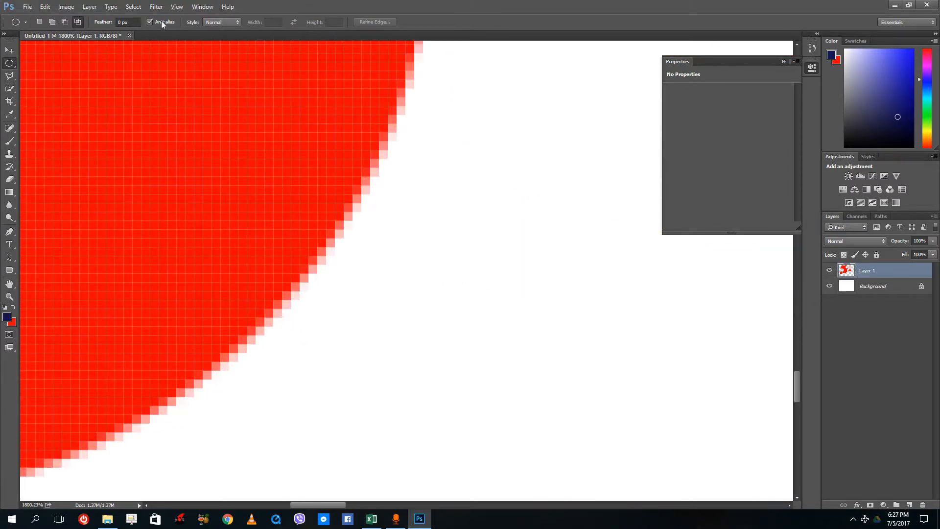
Step: Disable Anti-alias, draw hard-edged red and navy shapes, and zoom to 3200% on their edges
click(150, 22)
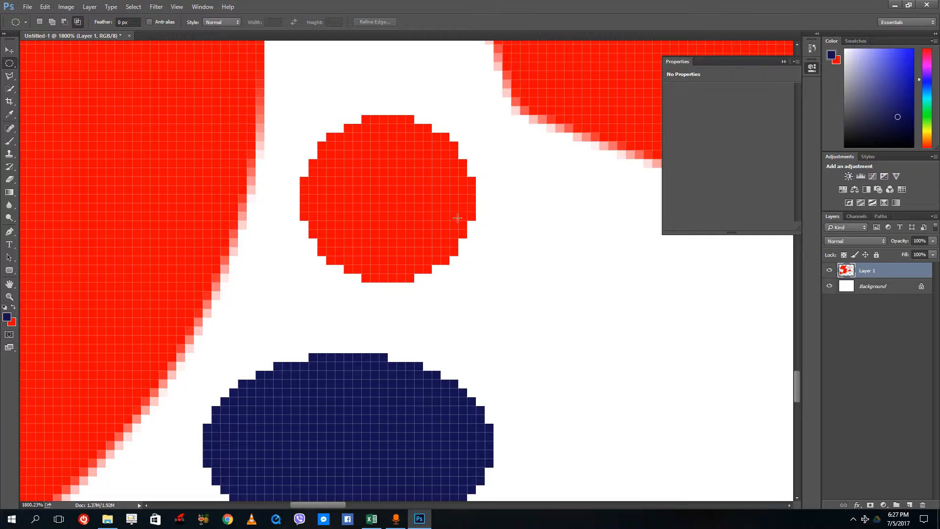
mouse_move(263, 117)
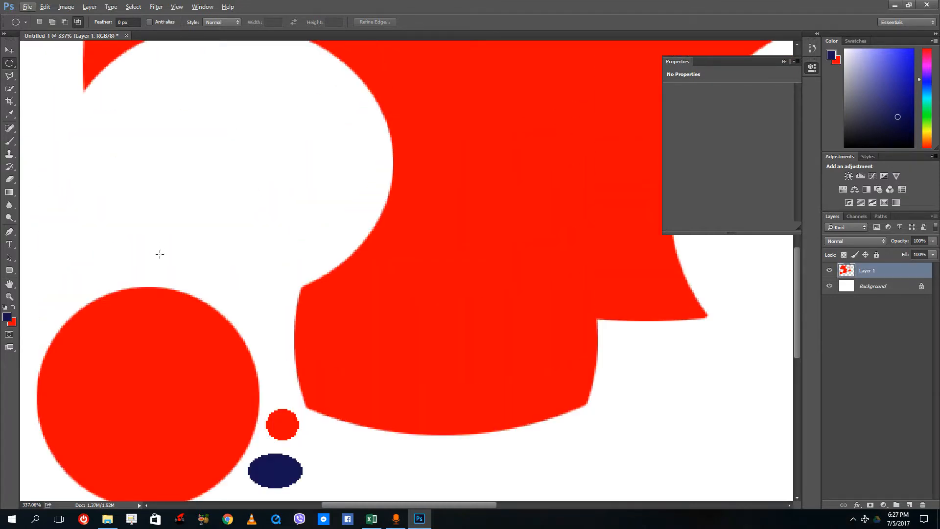
drag(160, 254, 376, 48)
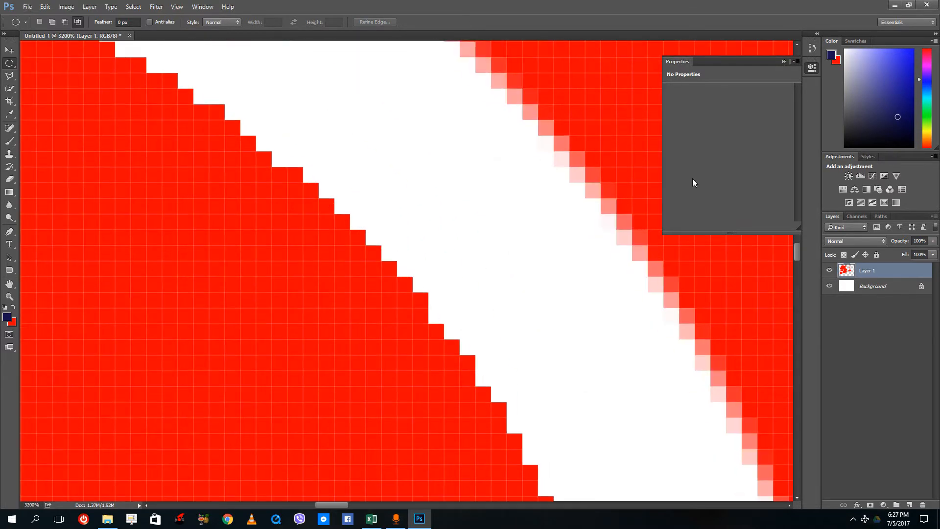
mouse_move(582, 196)
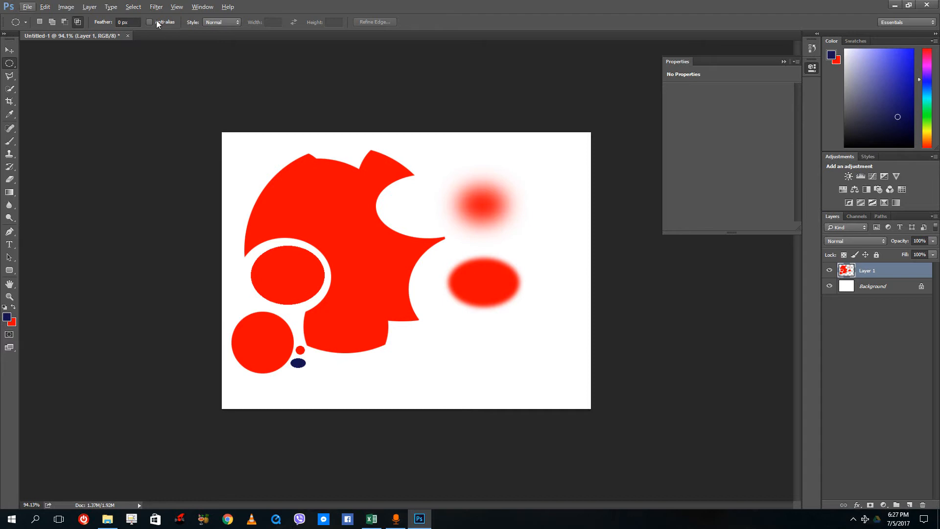
Step: Re-enable Anti-alias for new elliptical selections
click(150, 23)
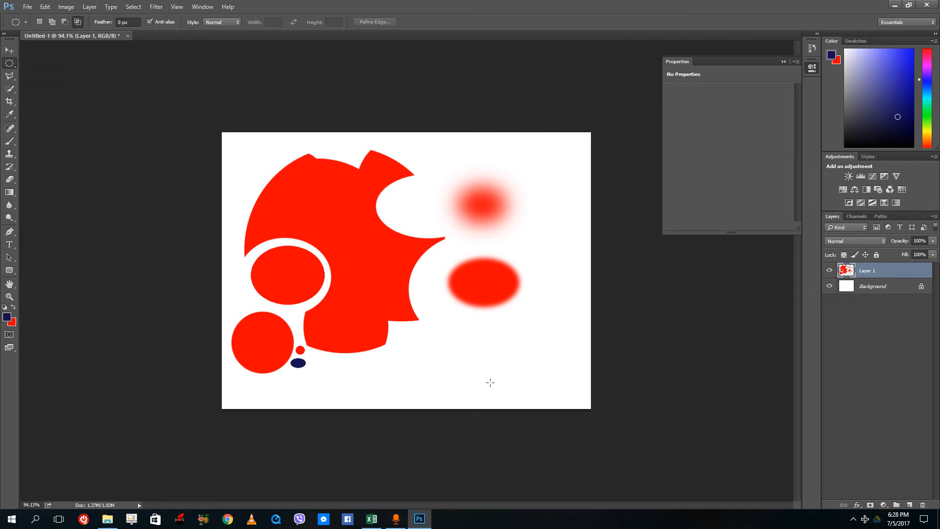
mouse_move(409, 353)
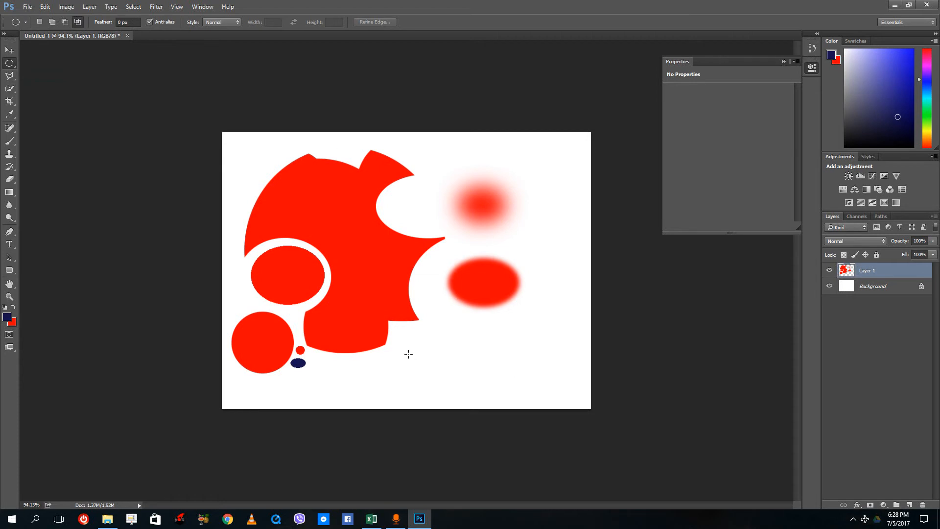